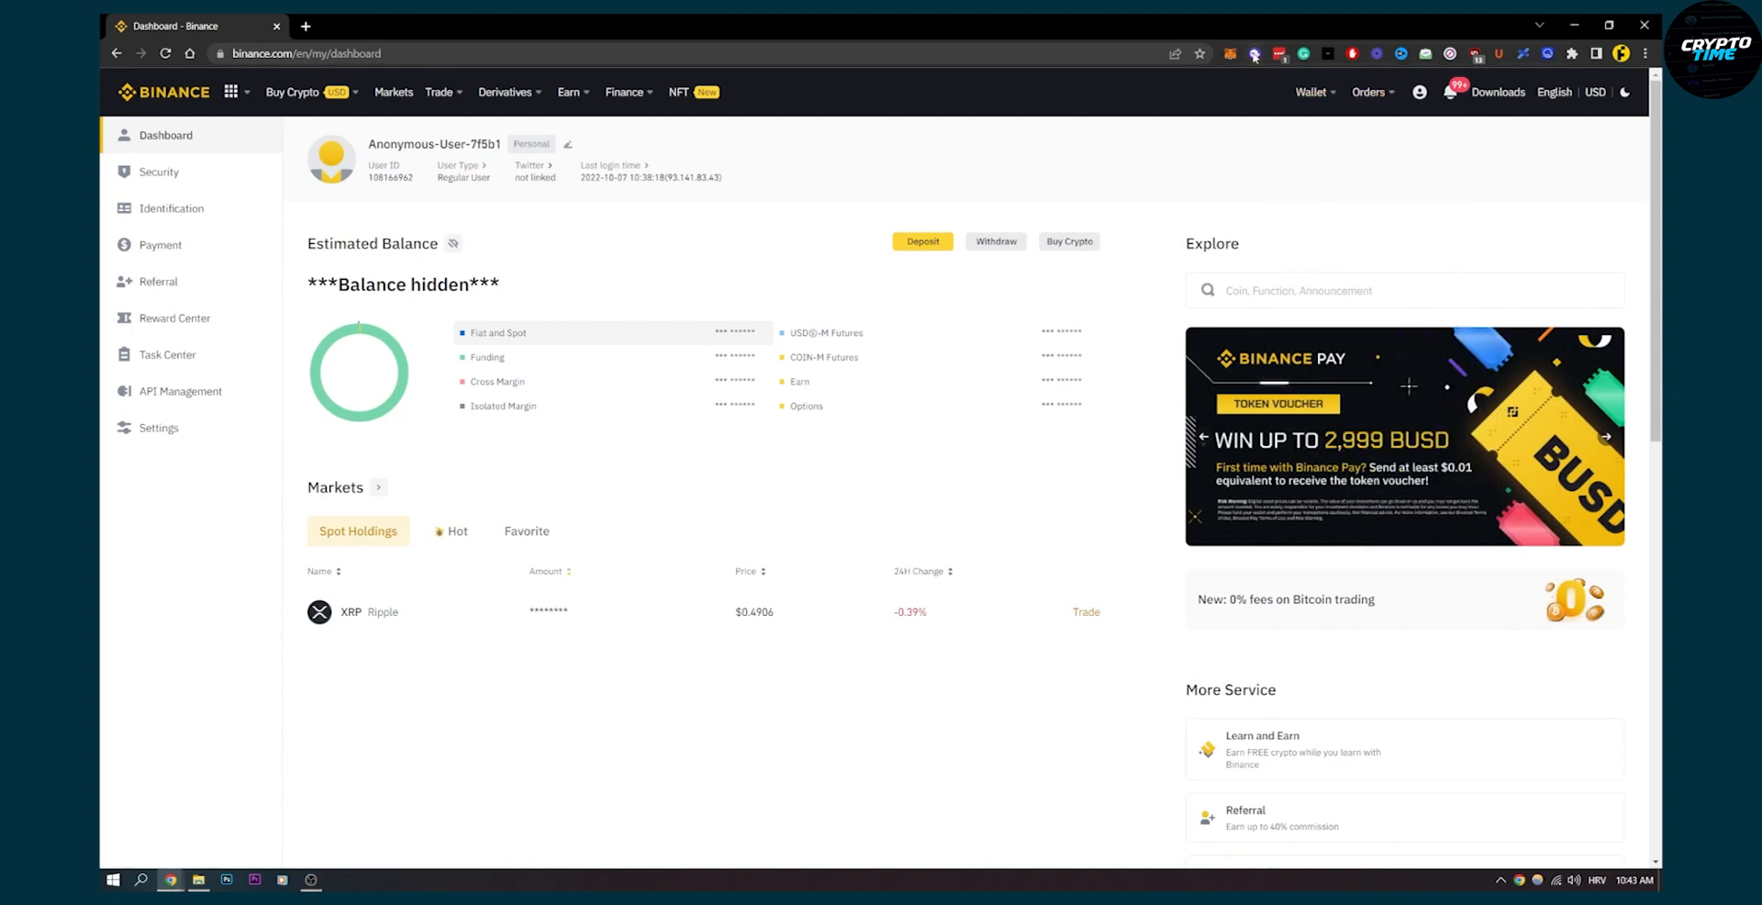
Bring up Phantom's Send form for Solana, then dismiss the wallet popup
left_click(1230, 53)
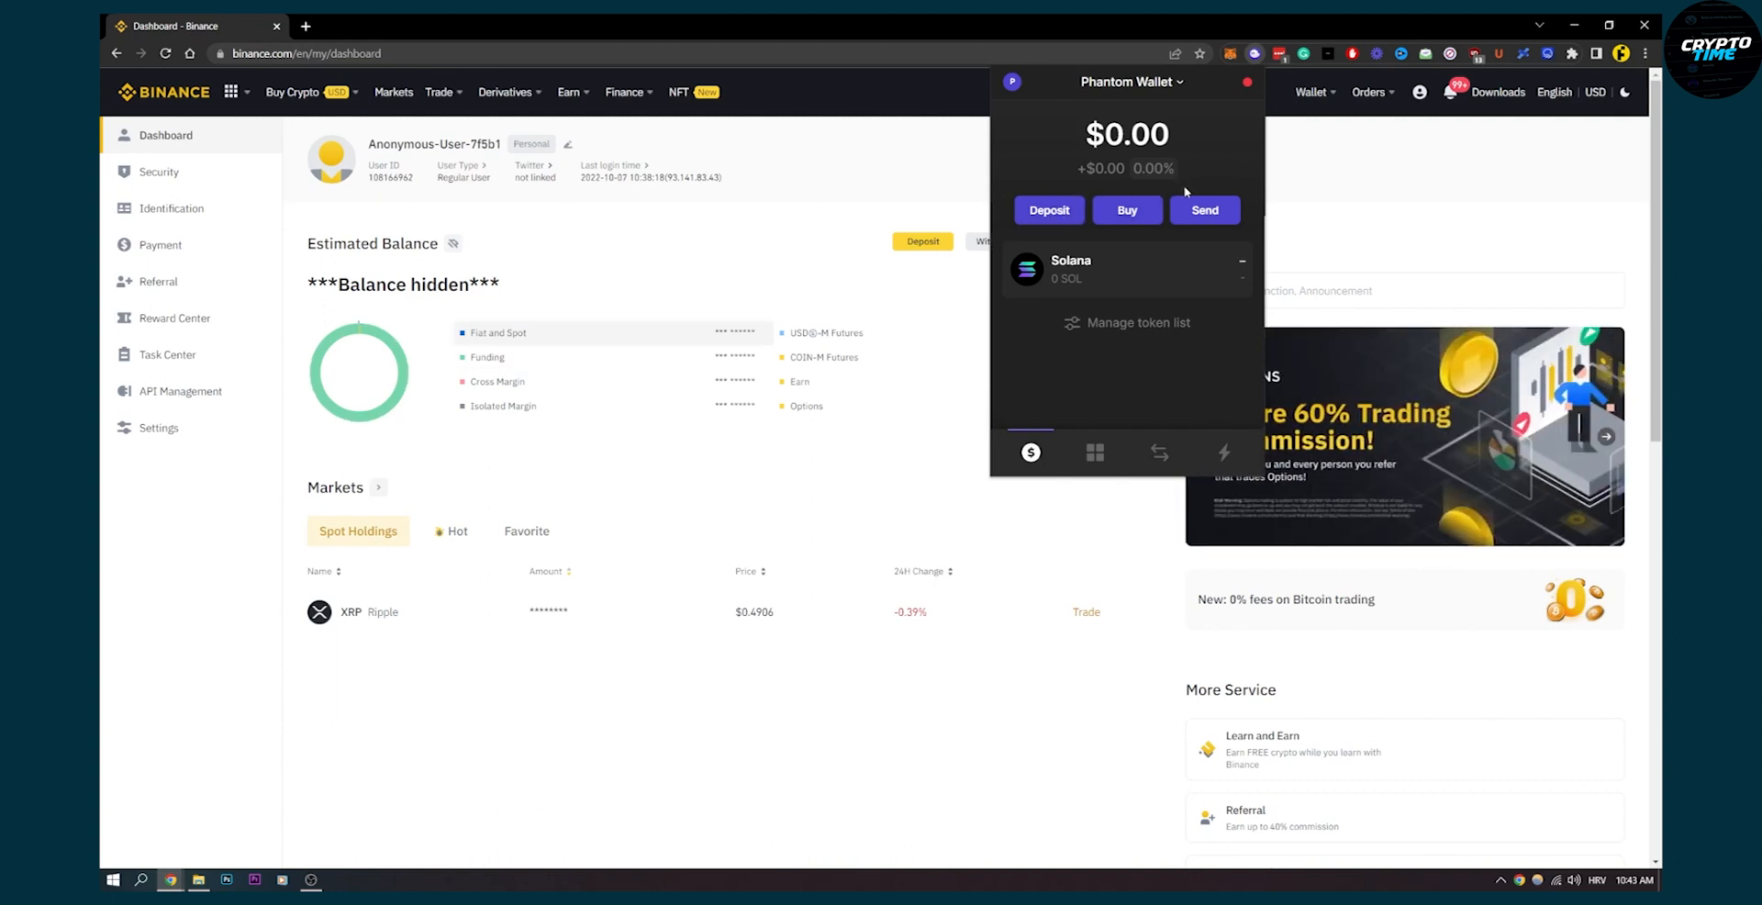
mouse_move(683, 246)
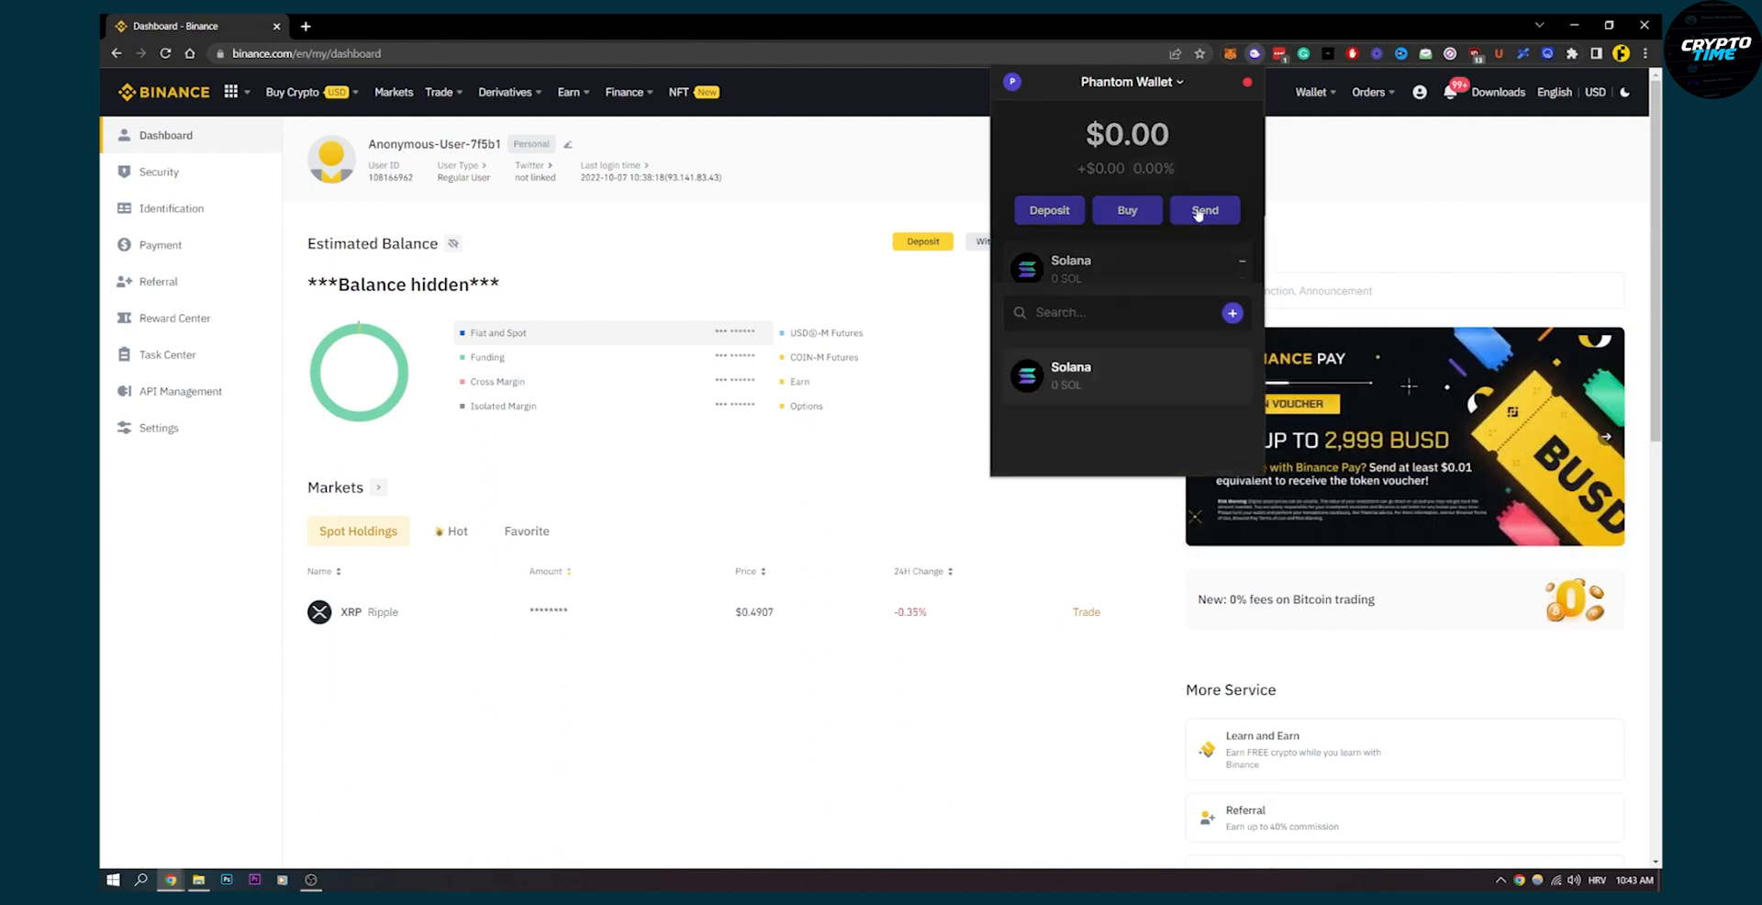
left_click(1204, 211)
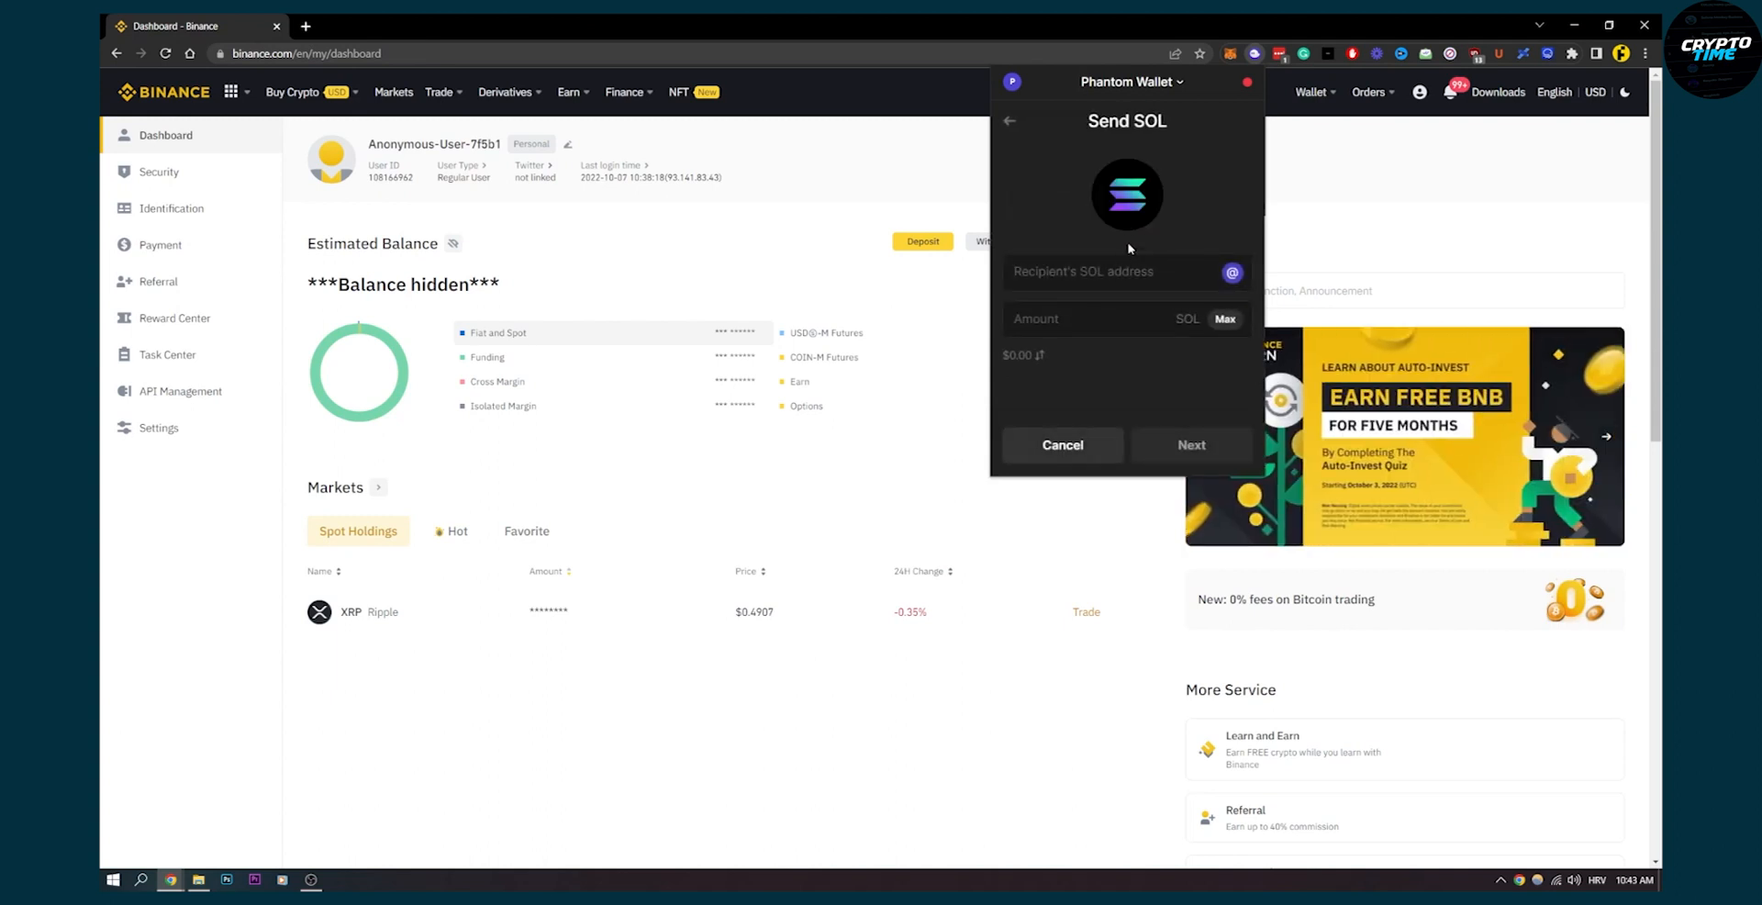
mouse_move(1319, 198)
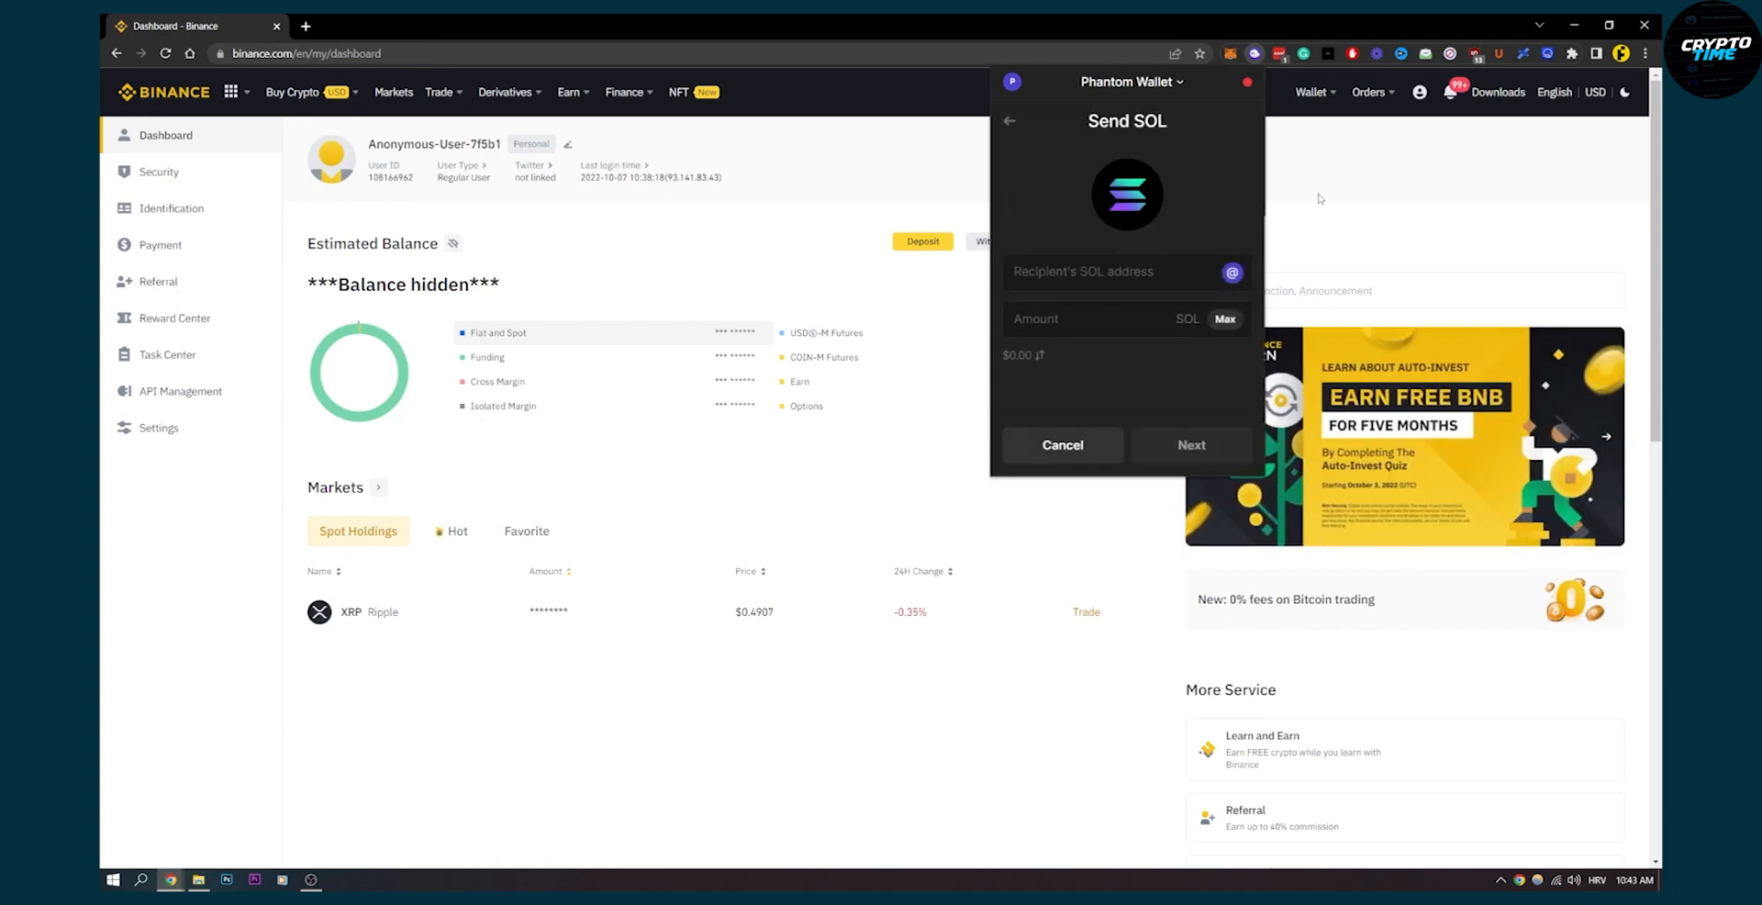
left_click(1059, 445)
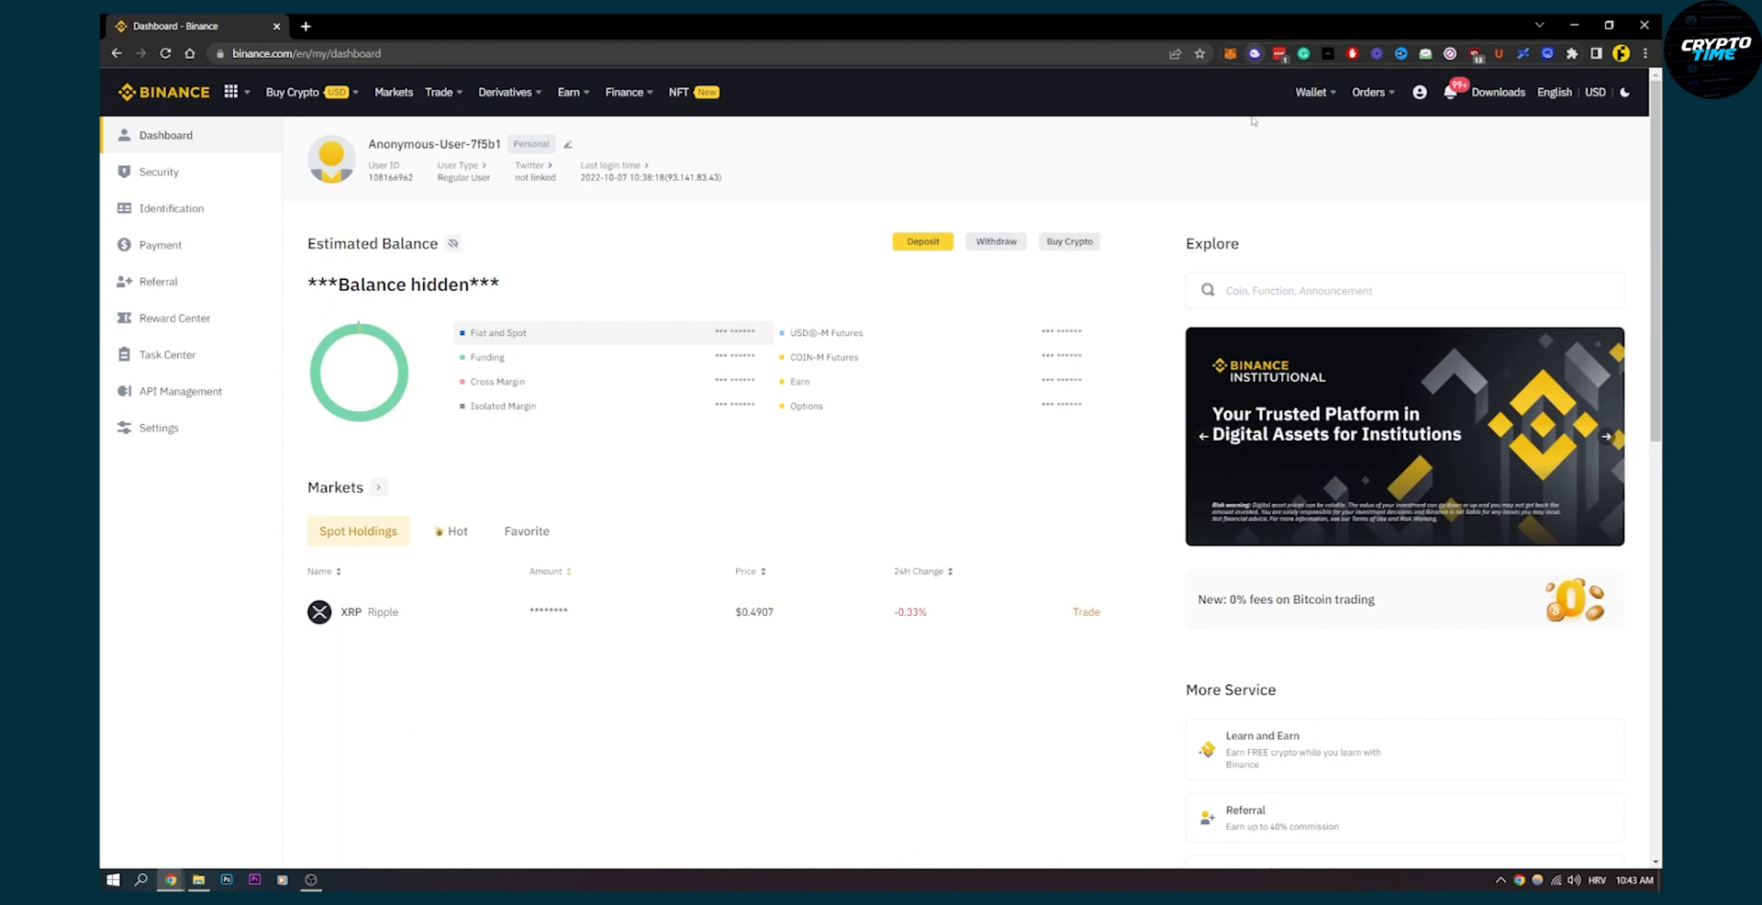
In the Fiat and Spot wallet, search 'sol' and start a SOL deposit
left_click(1311, 92)
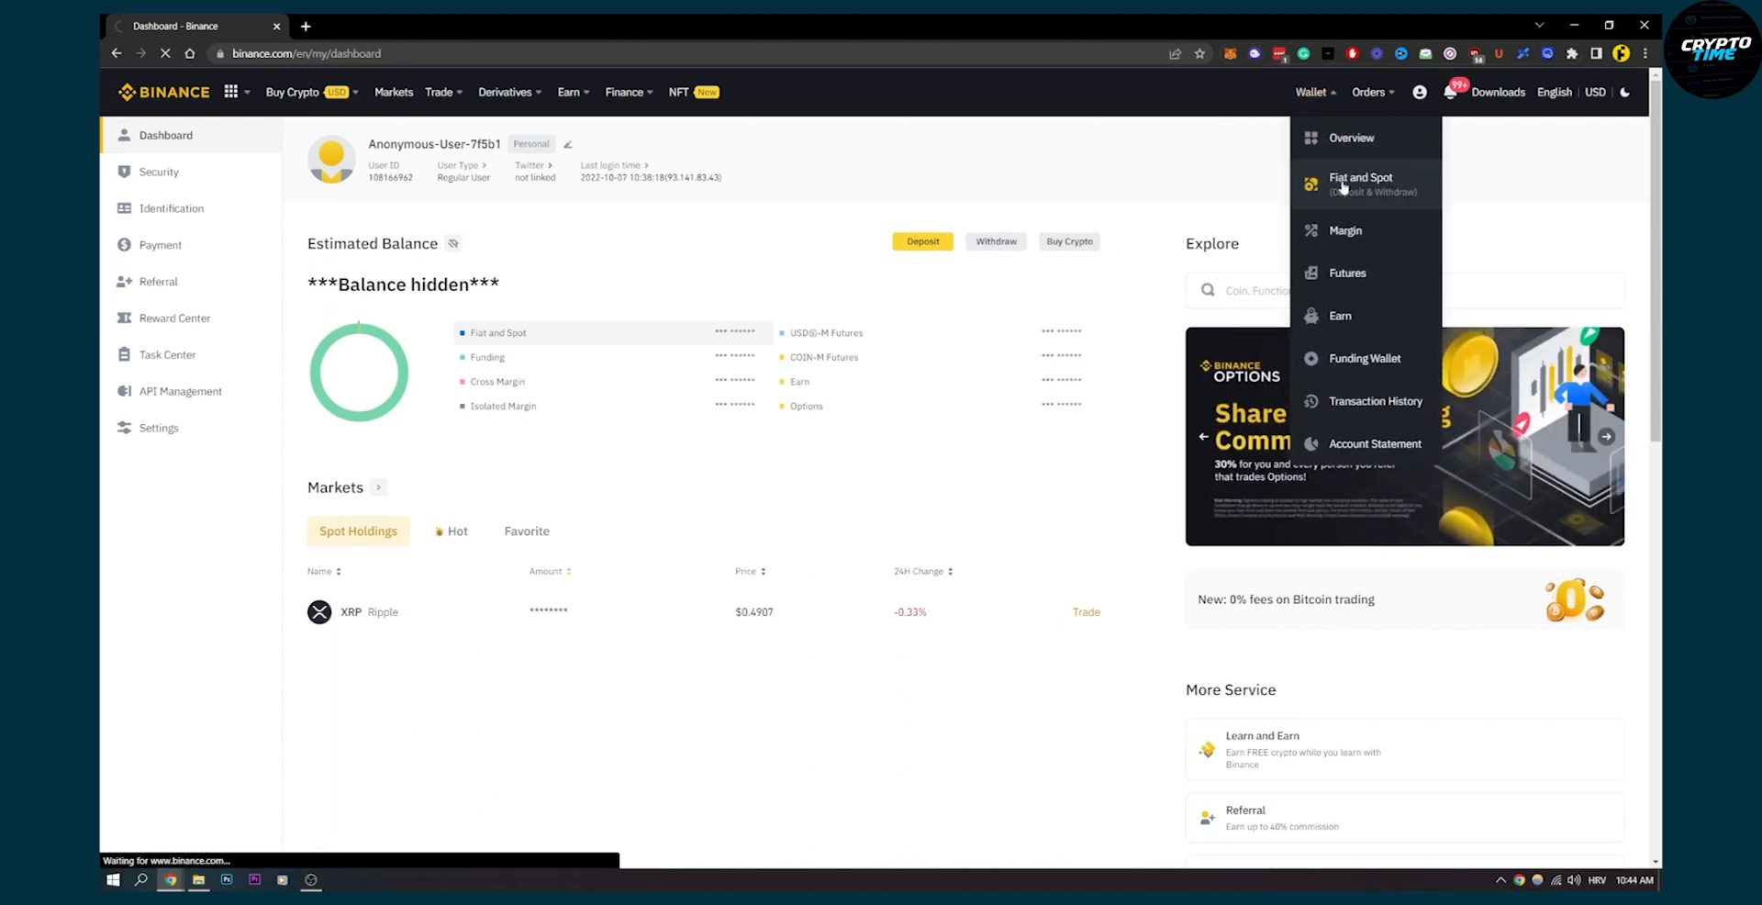
left_click(1360, 184)
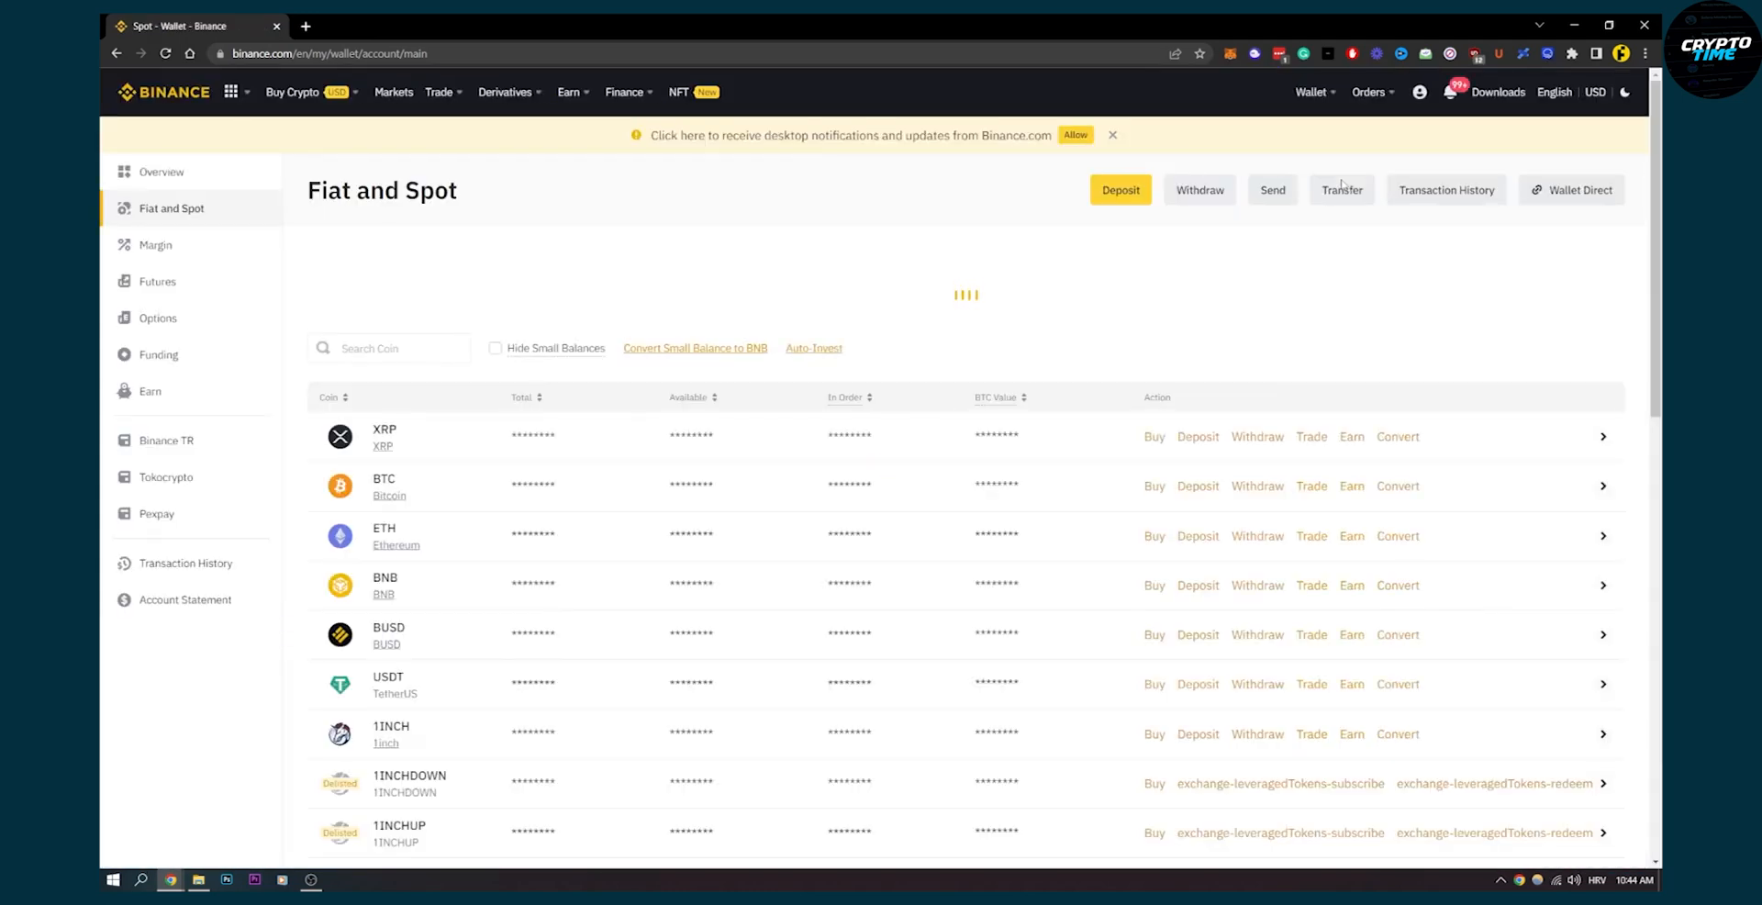
left_click(293, 92)
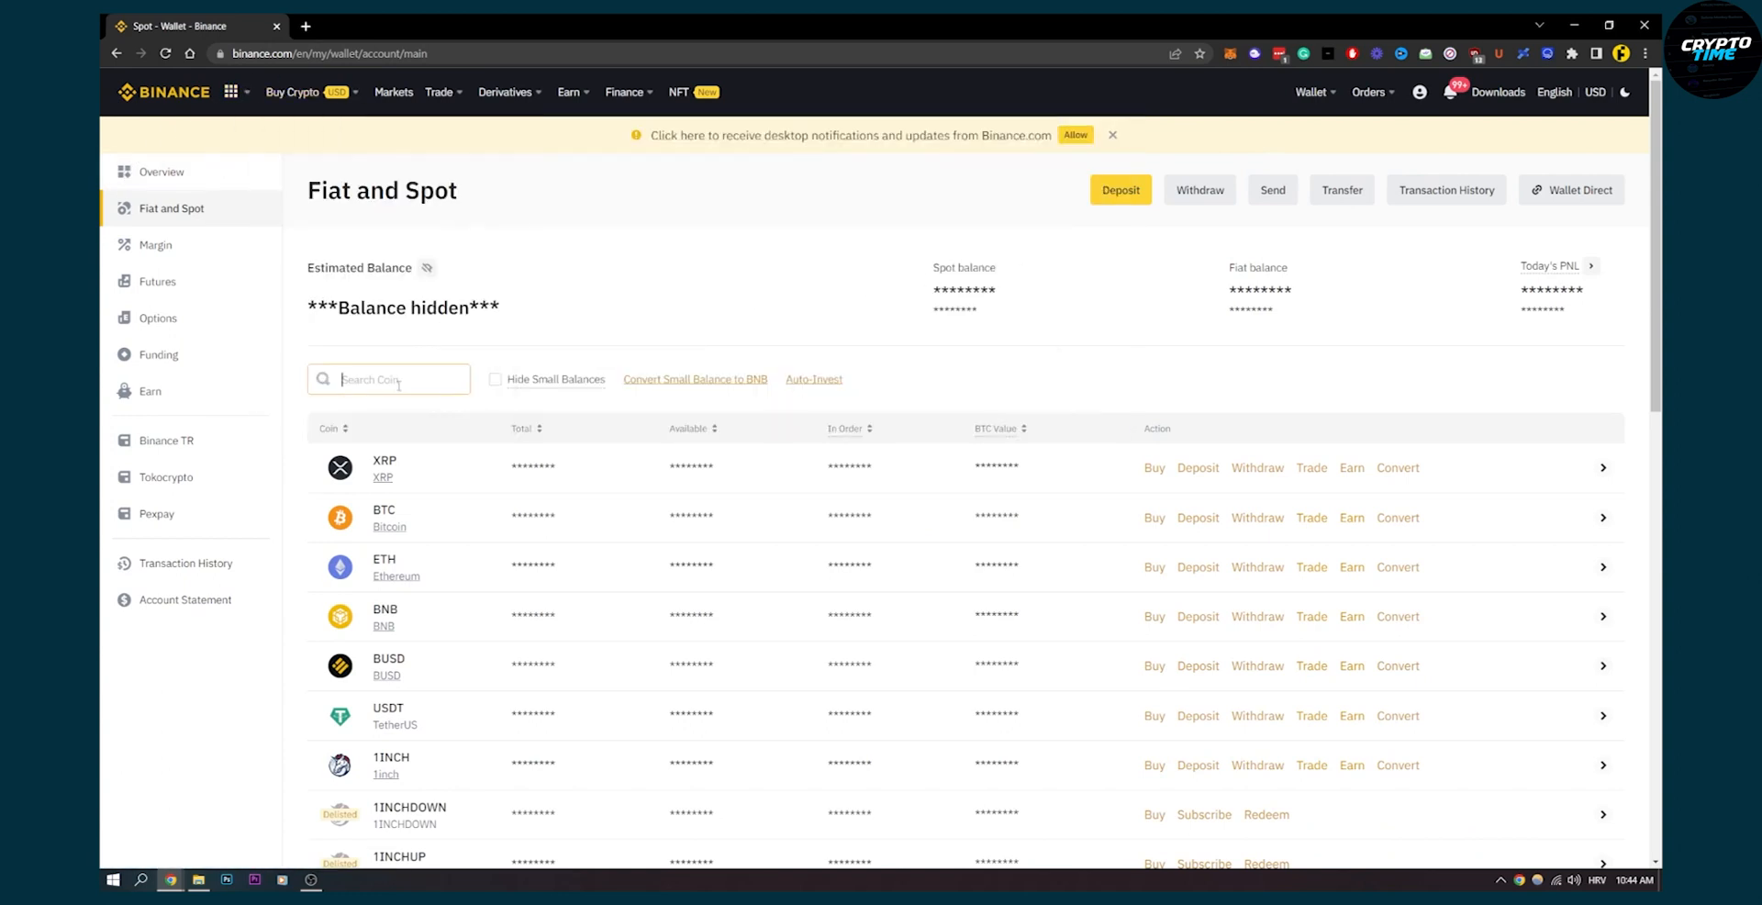
type("sol")
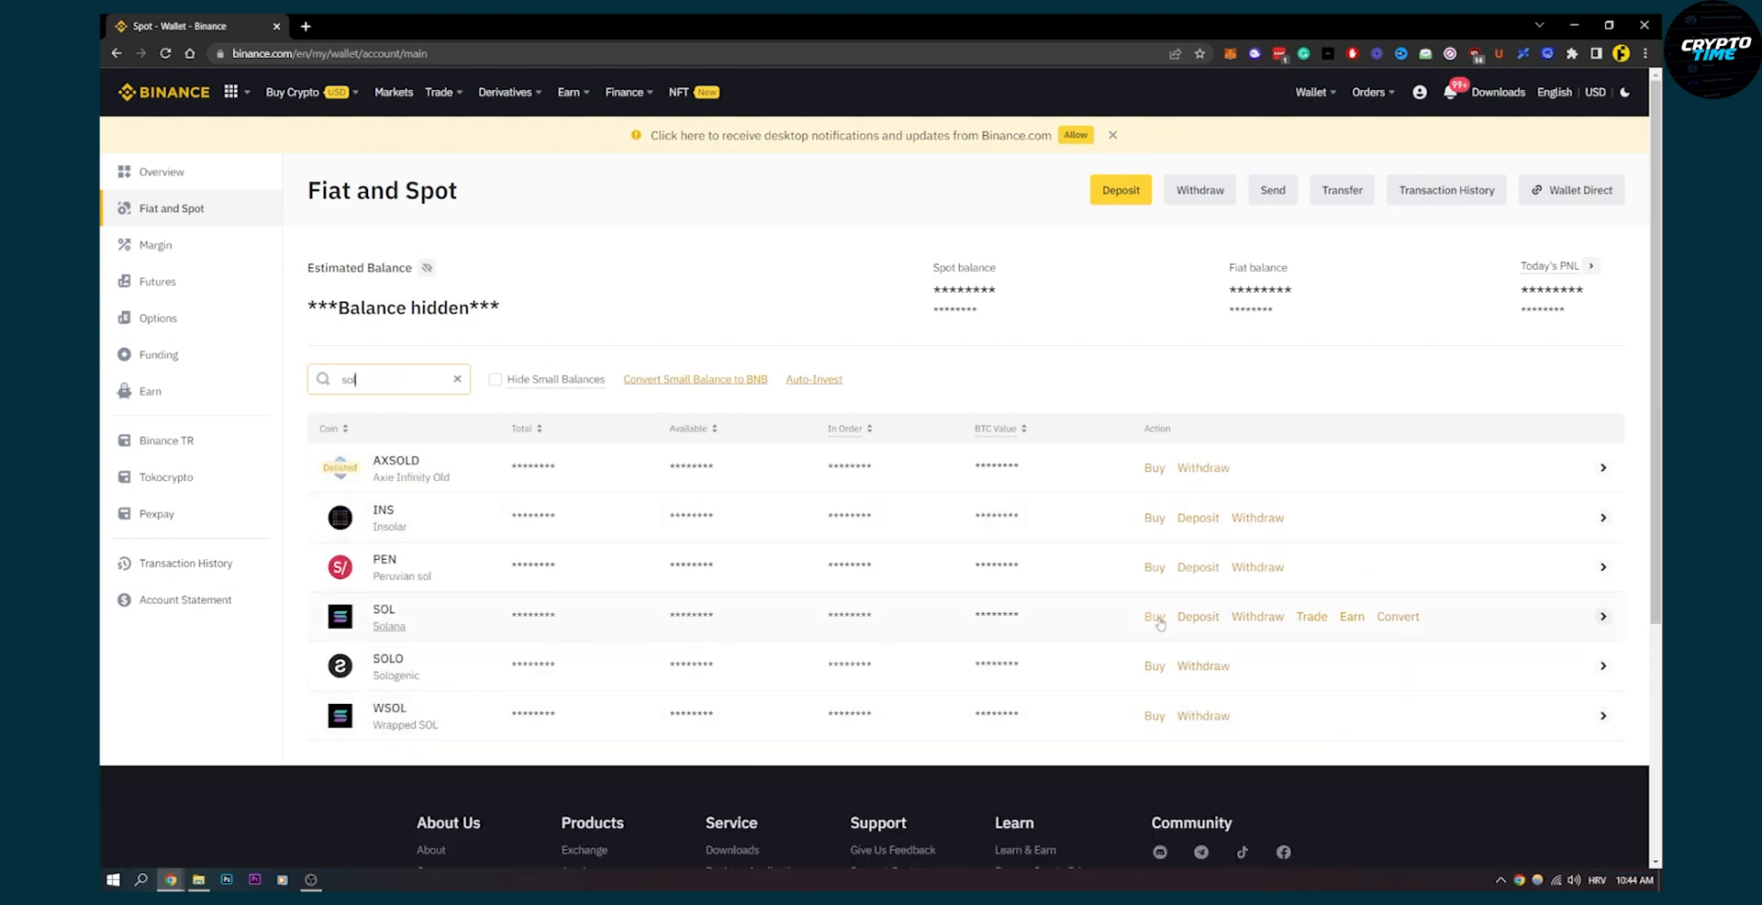
left_click(1197, 617)
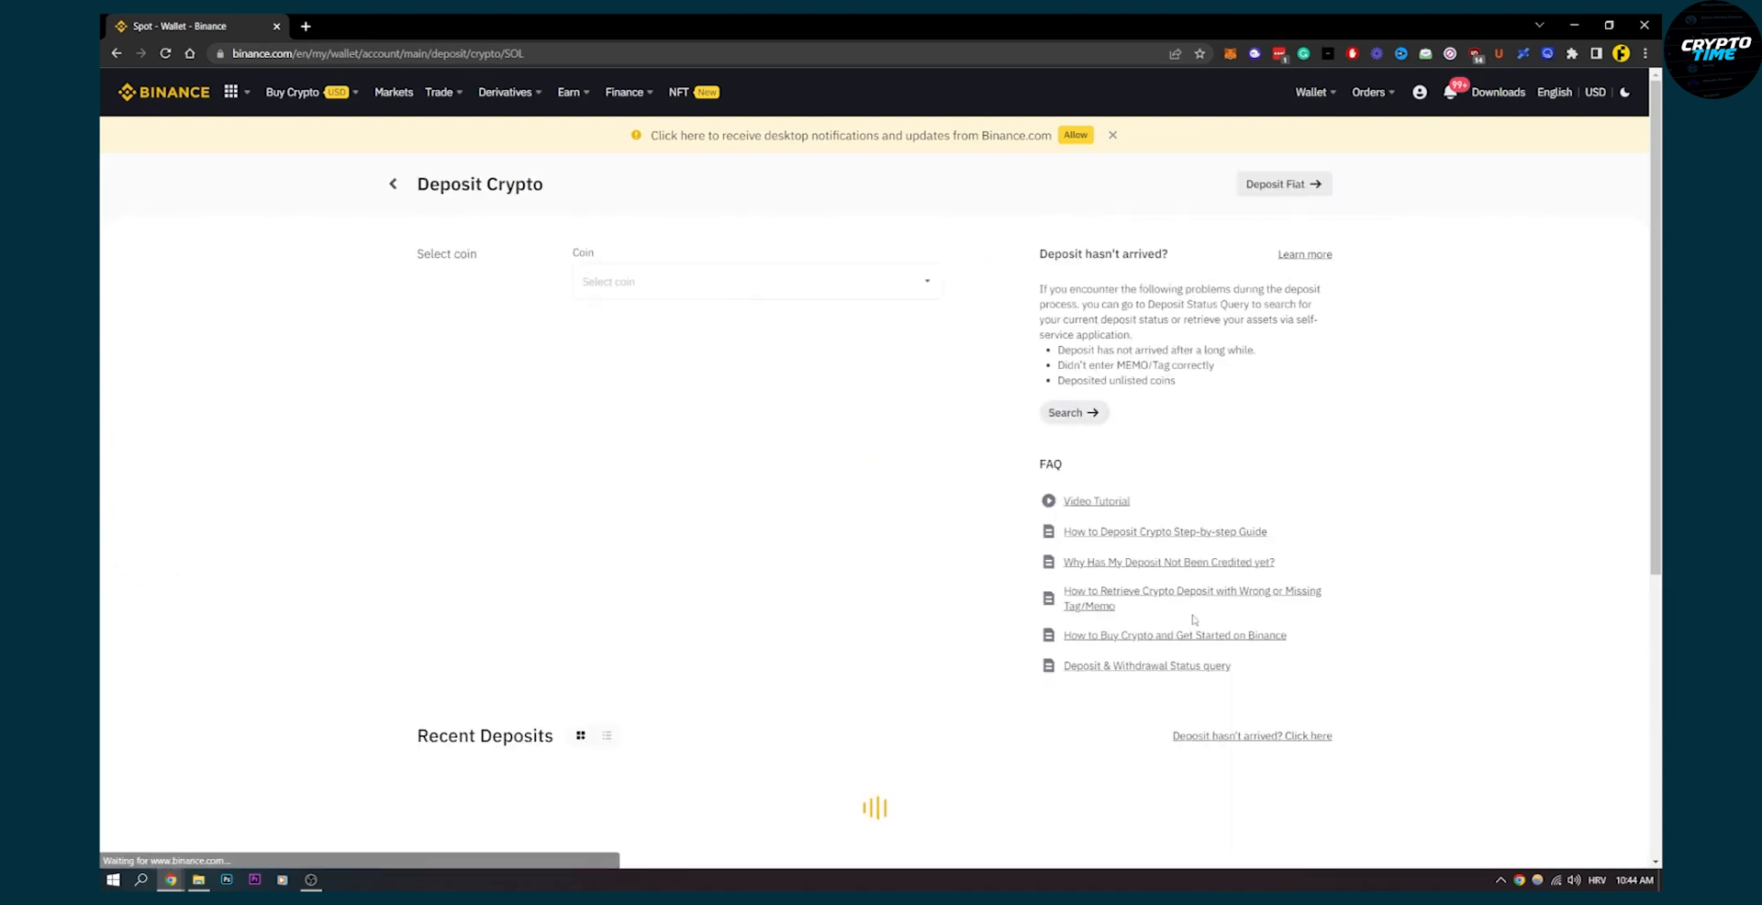
Pick the SOL Solana network, copy the deposit address, and reopen Phantom
left_click(755, 281)
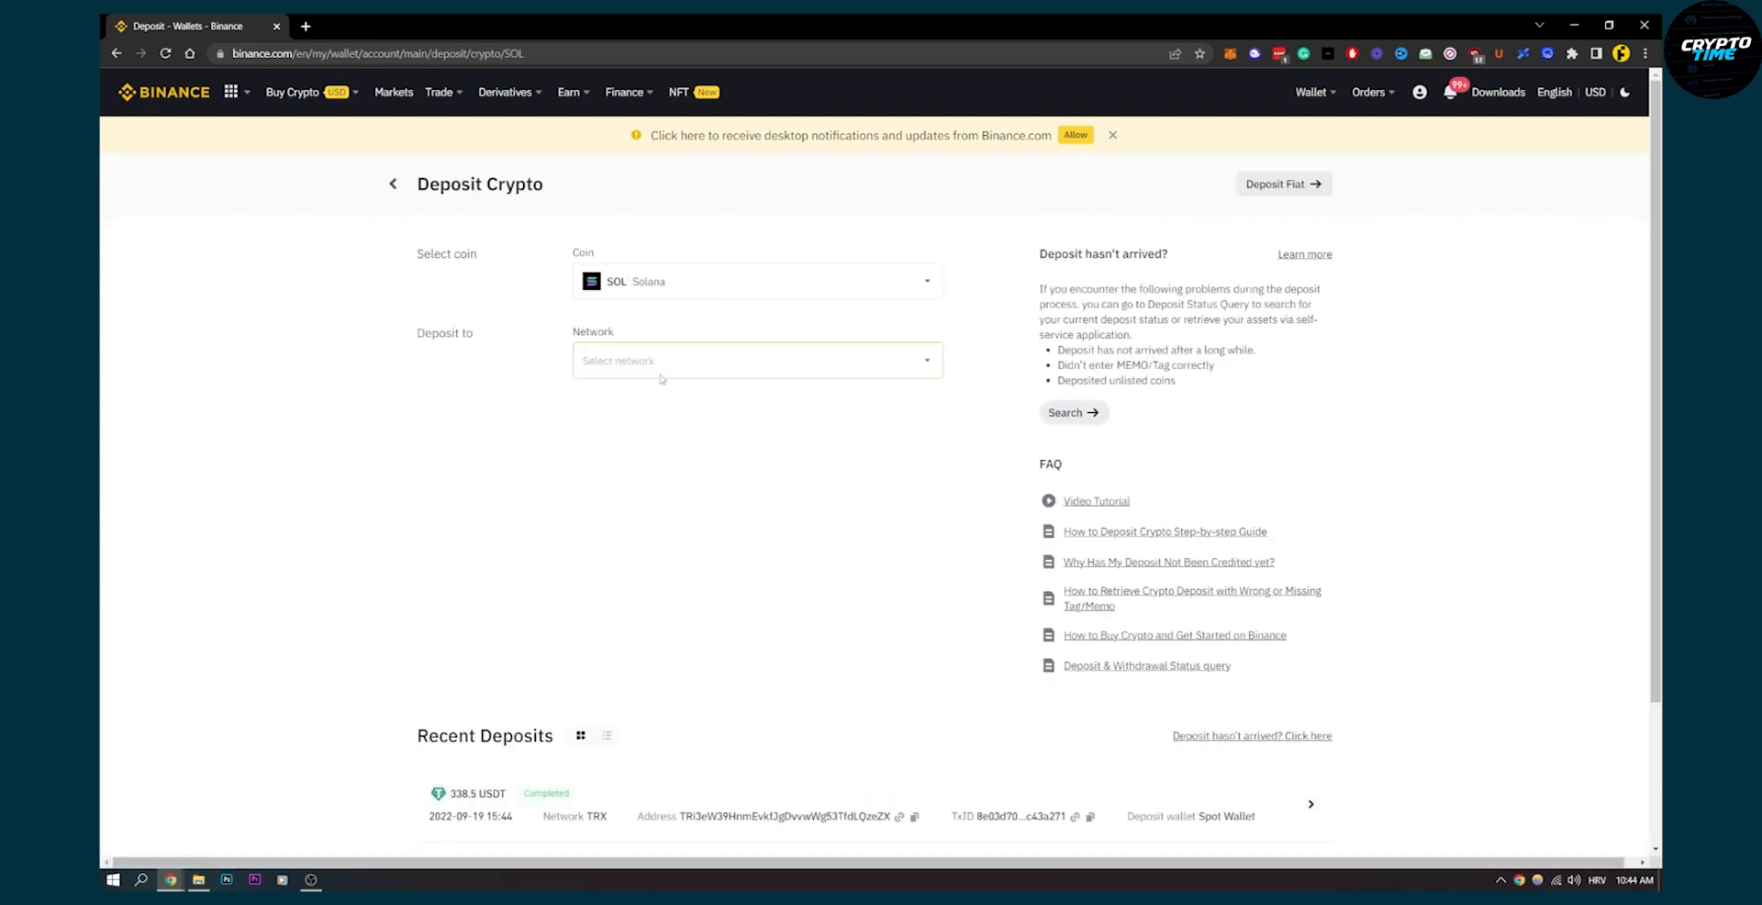
left_click(754, 360)
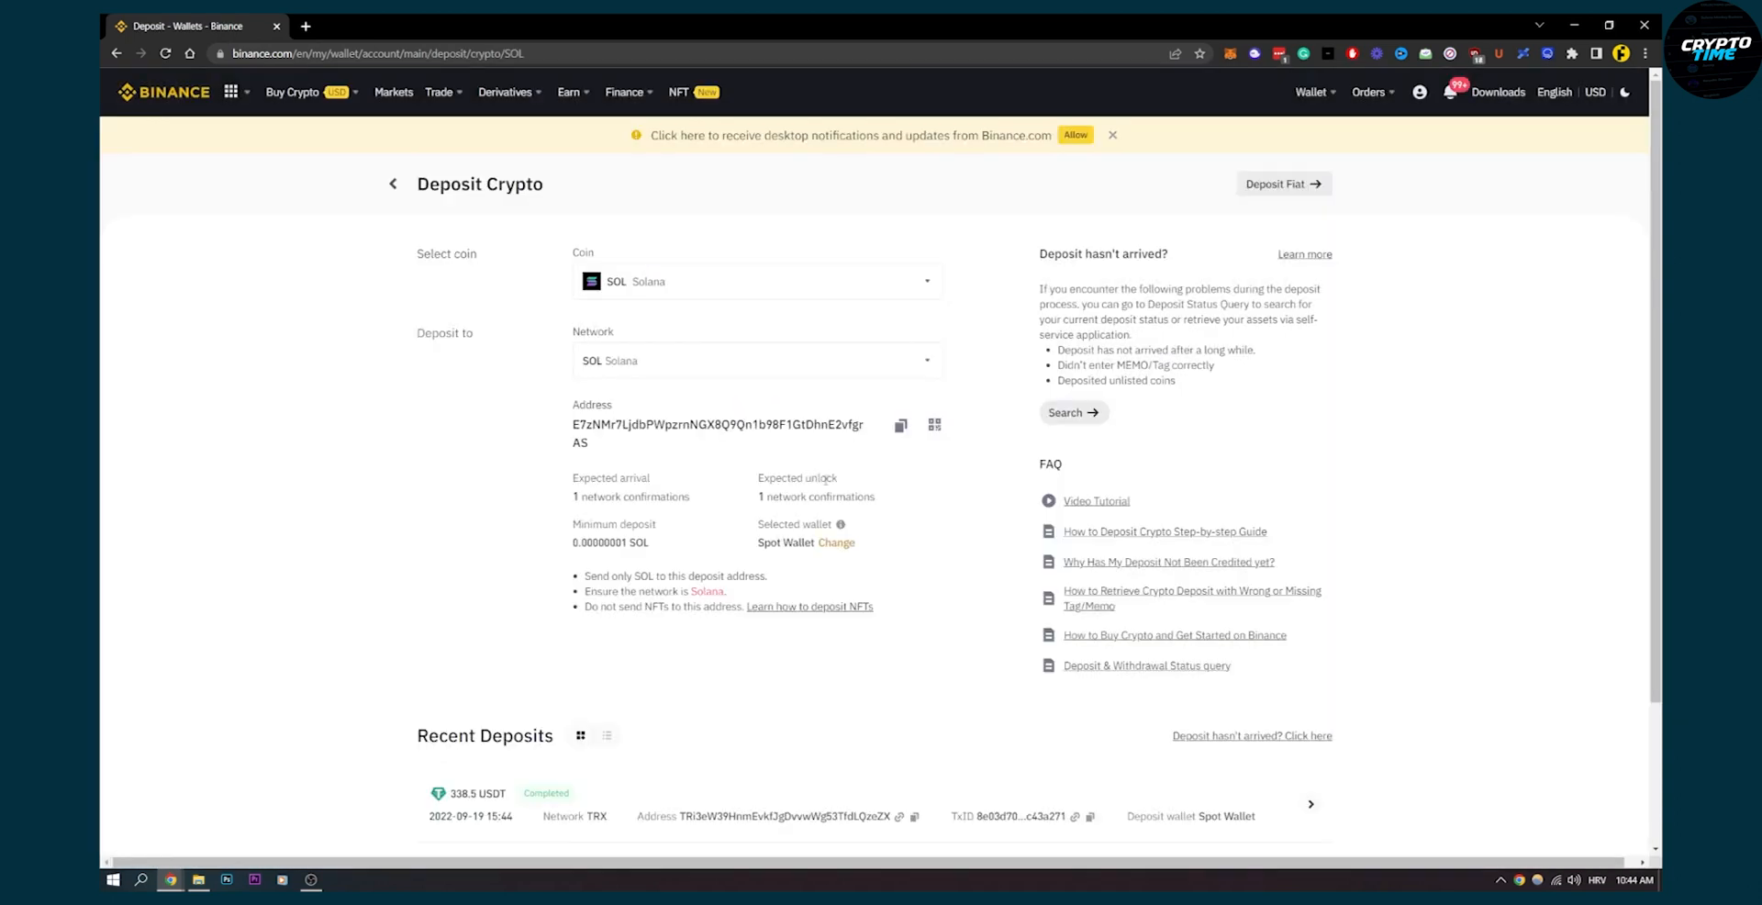
left_click(899, 424)
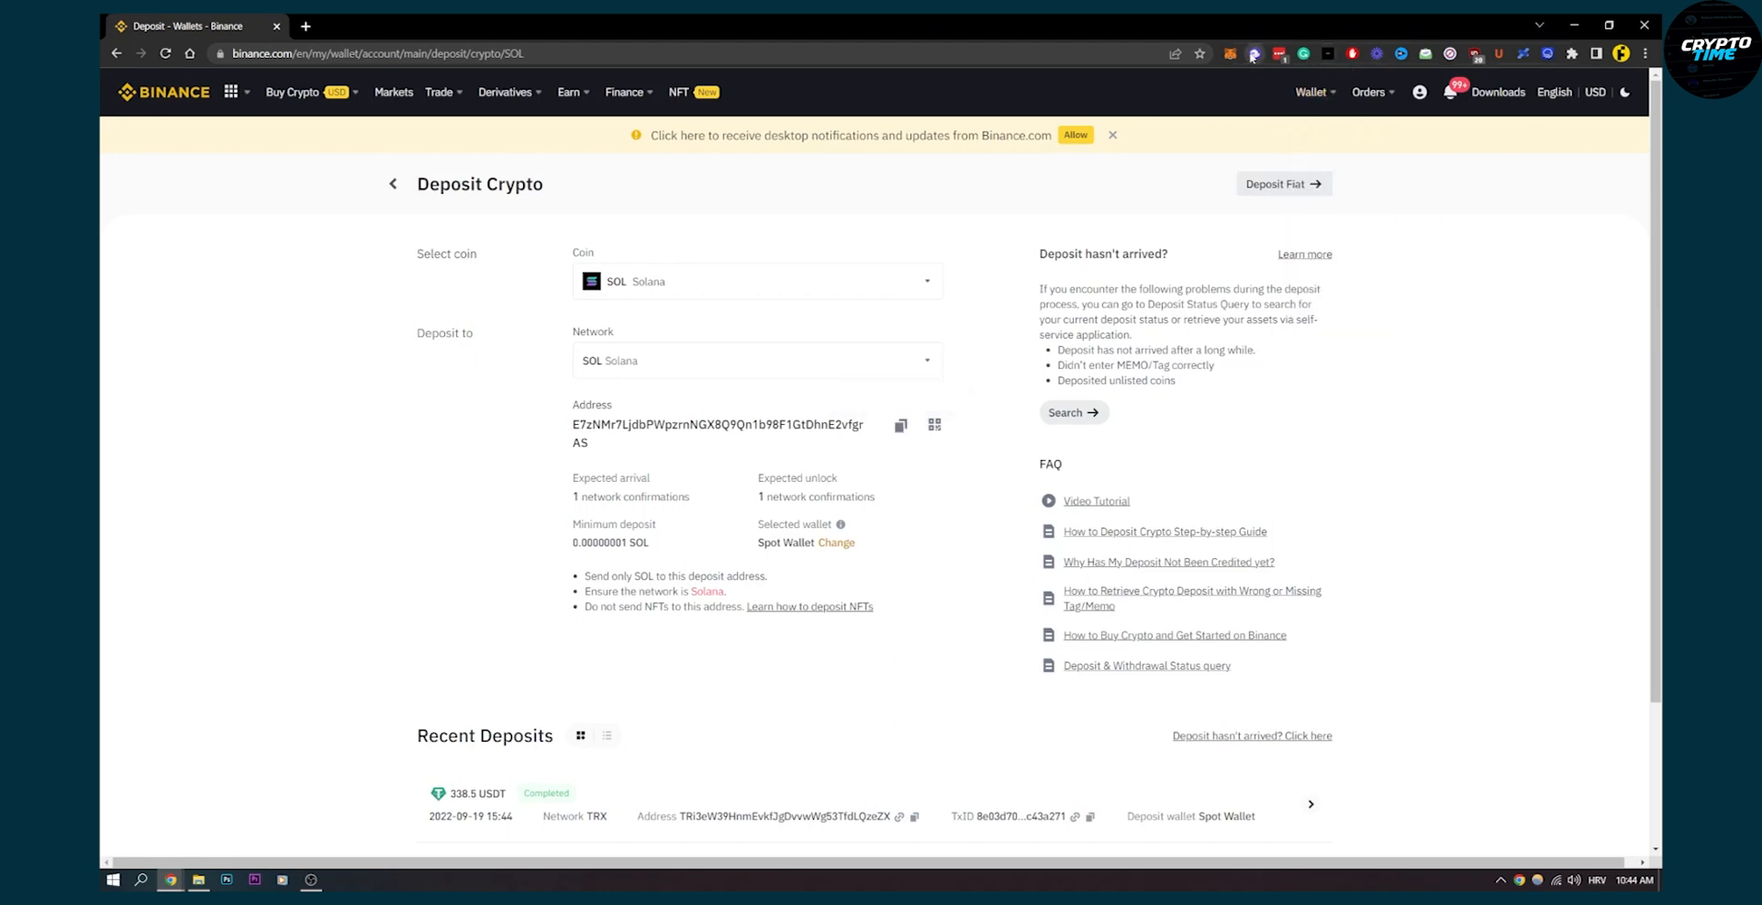
left_click(1252, 53)
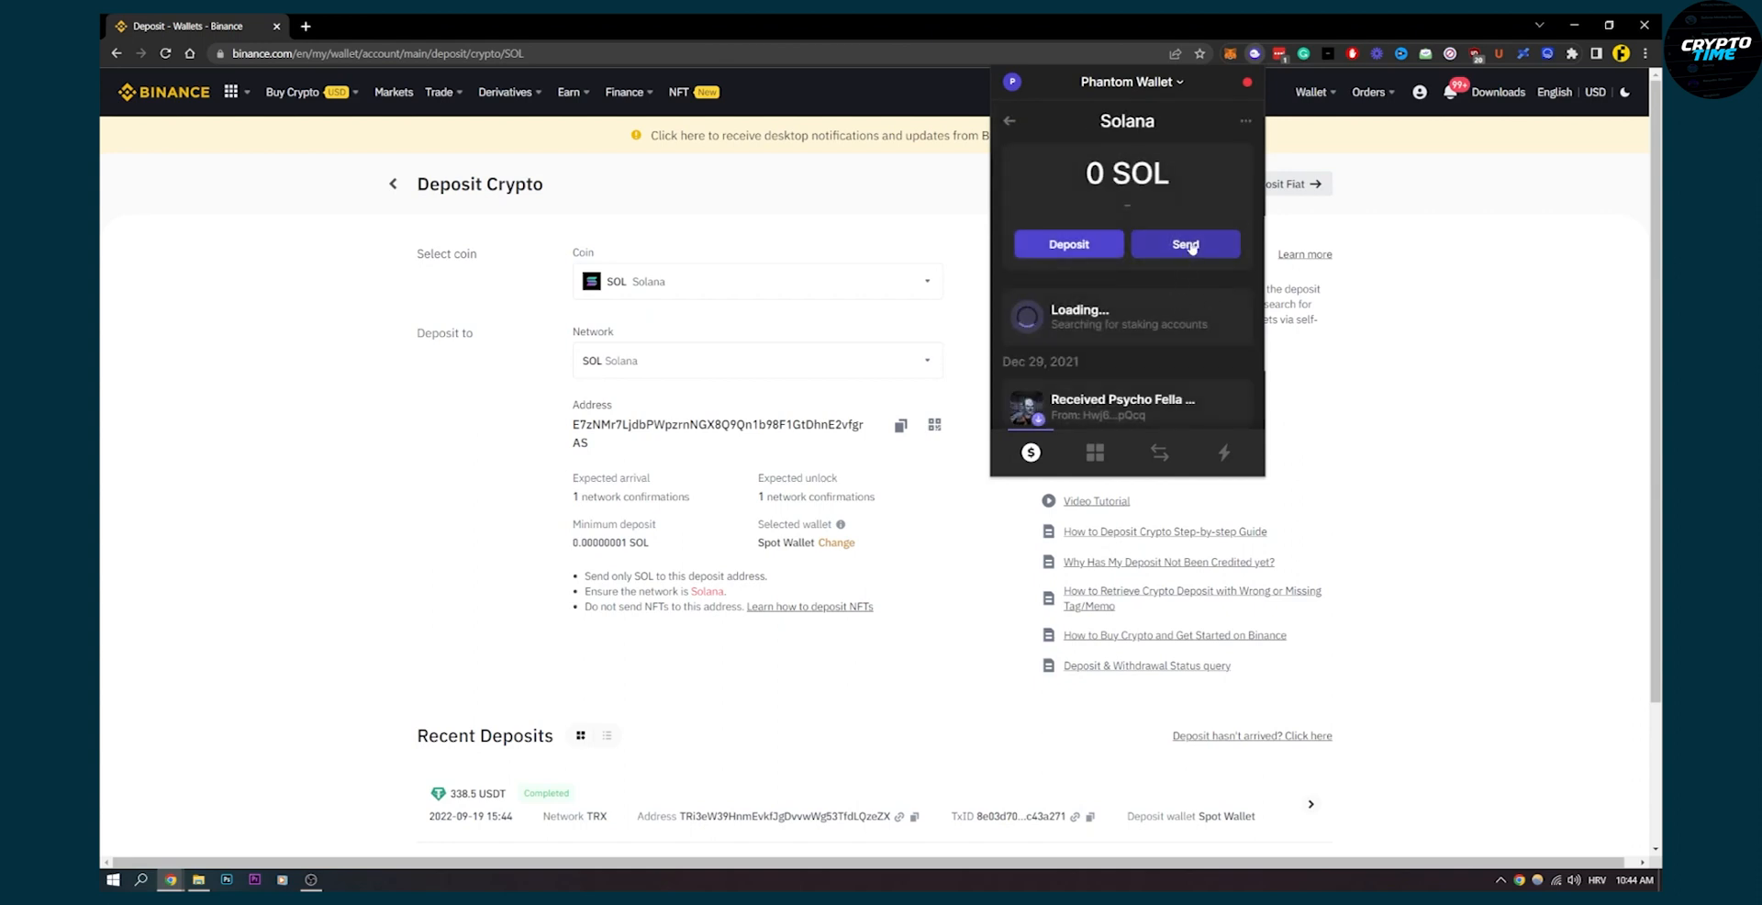
Fill the Send SOL form with the copied Binance address and amount 100, then continue
left_click(1067, 245)
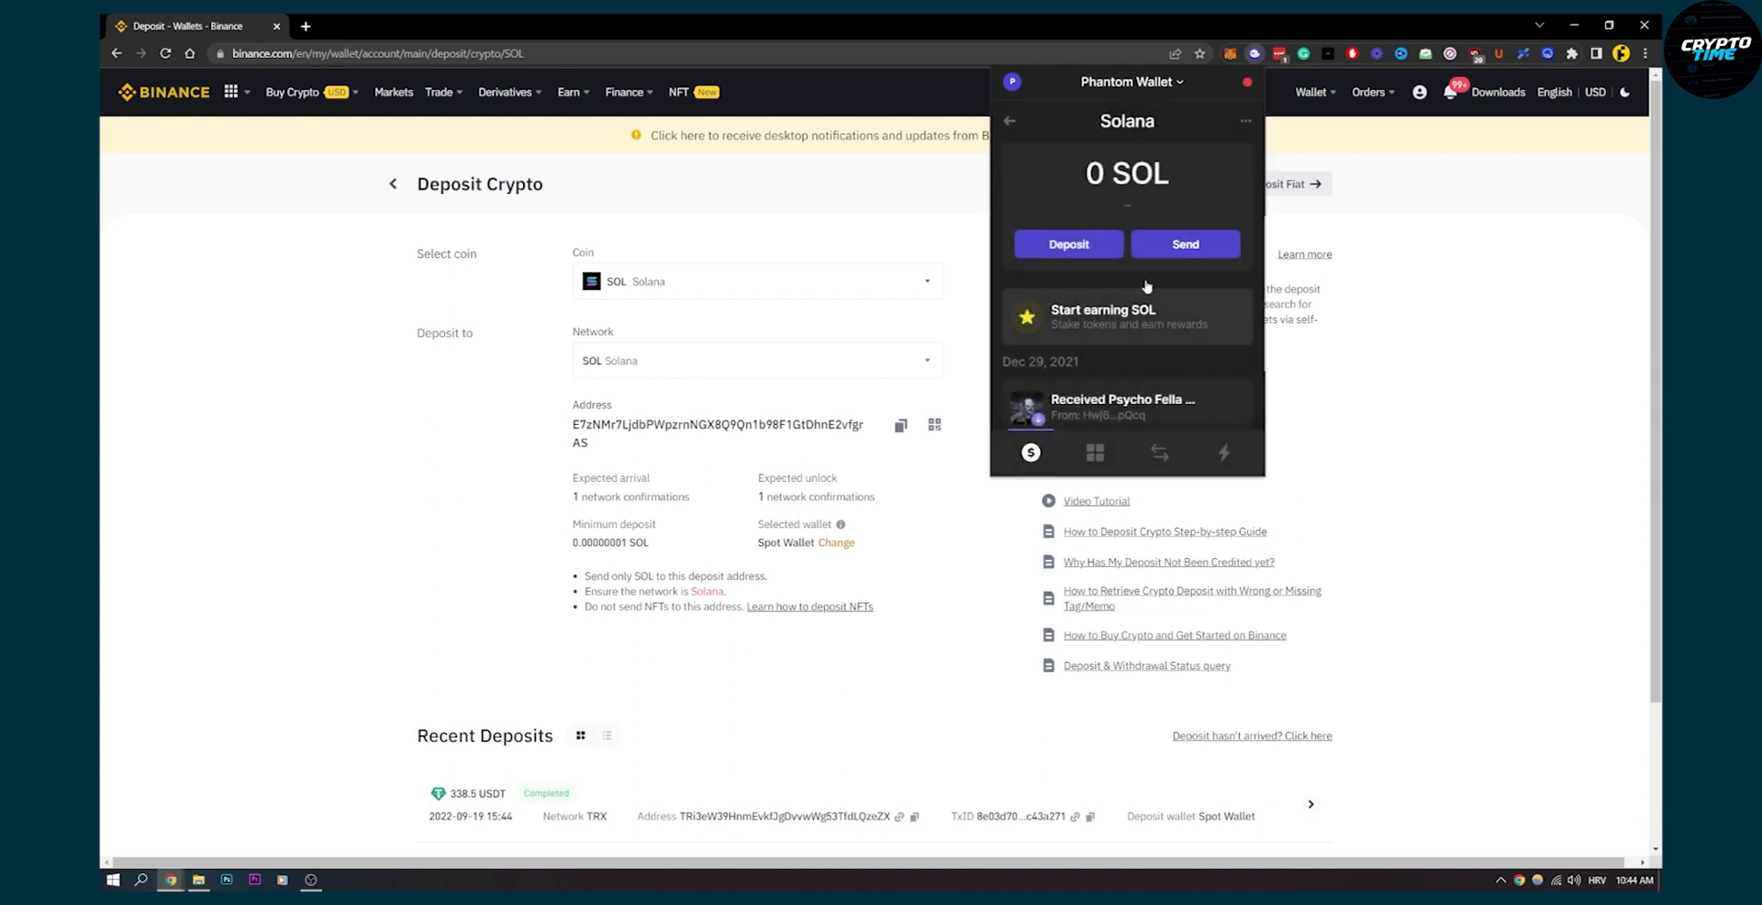
left_click(1184, 244)
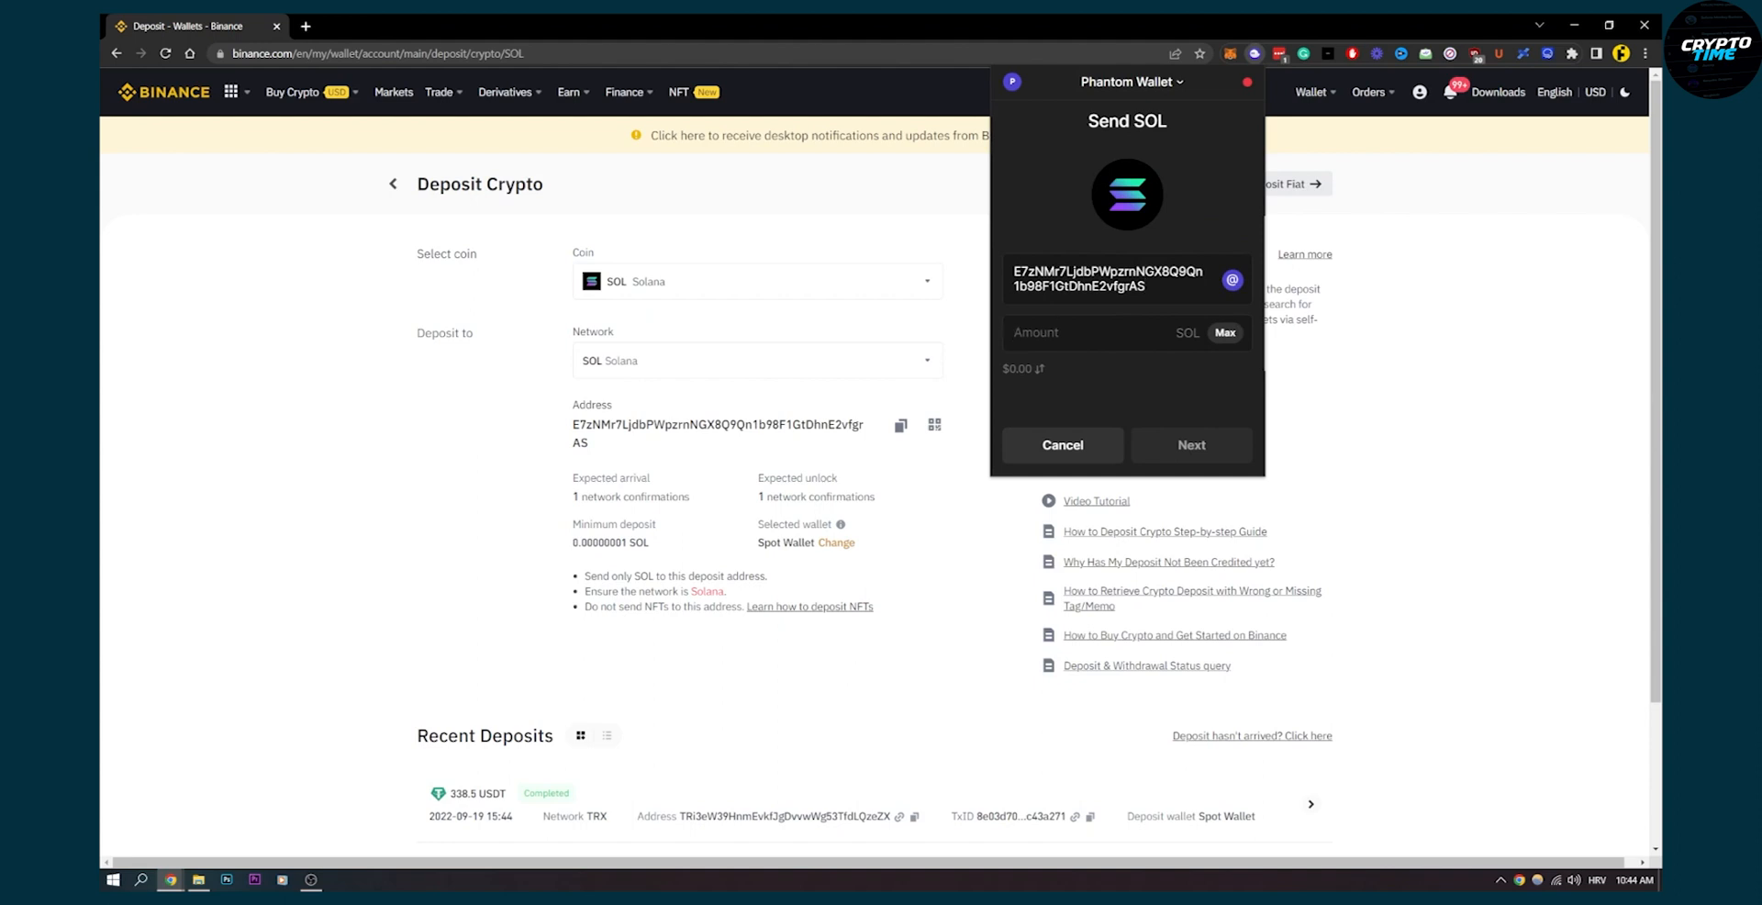
mouse_move(857, 224)
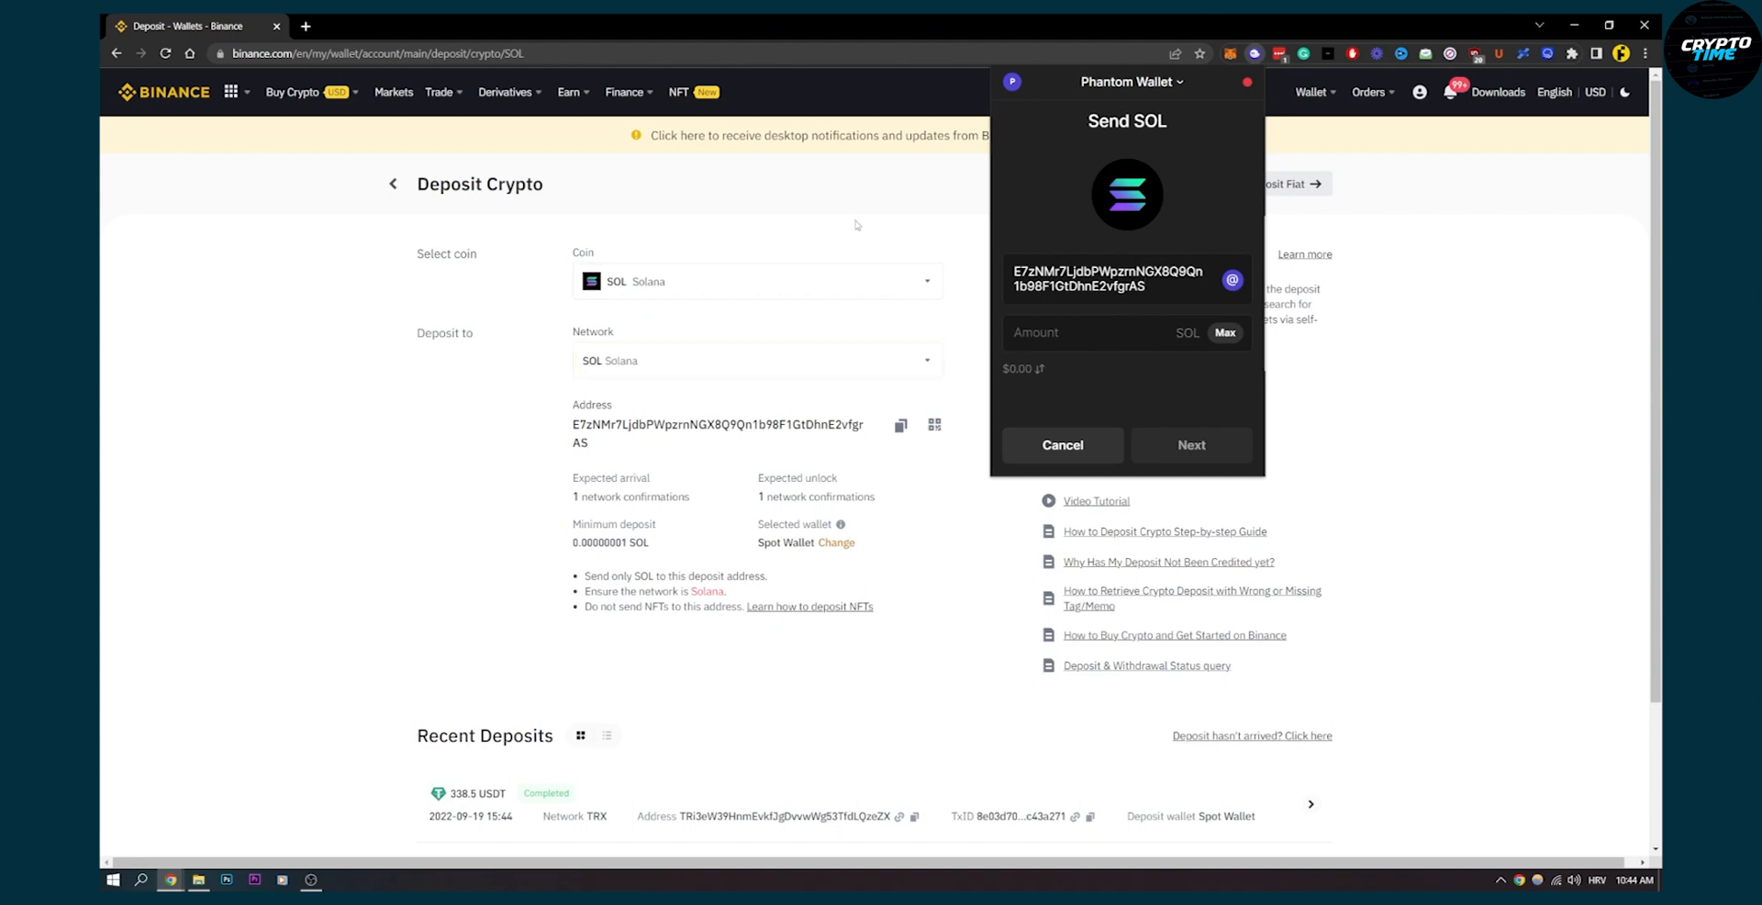
type("1")
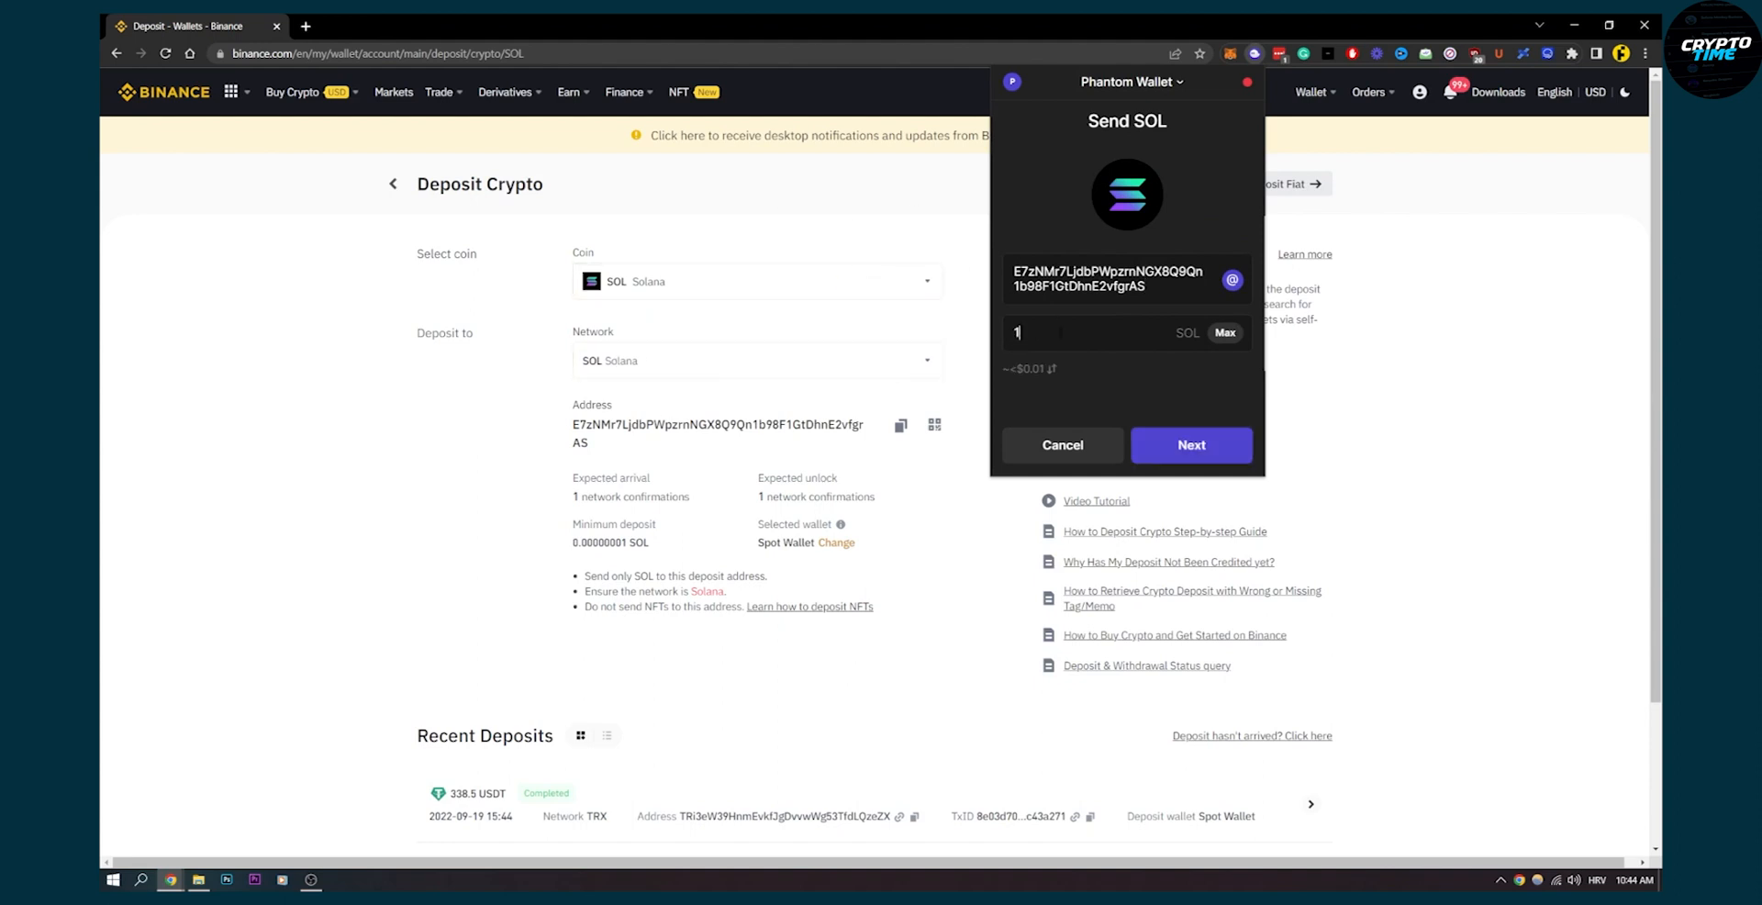
type("00")
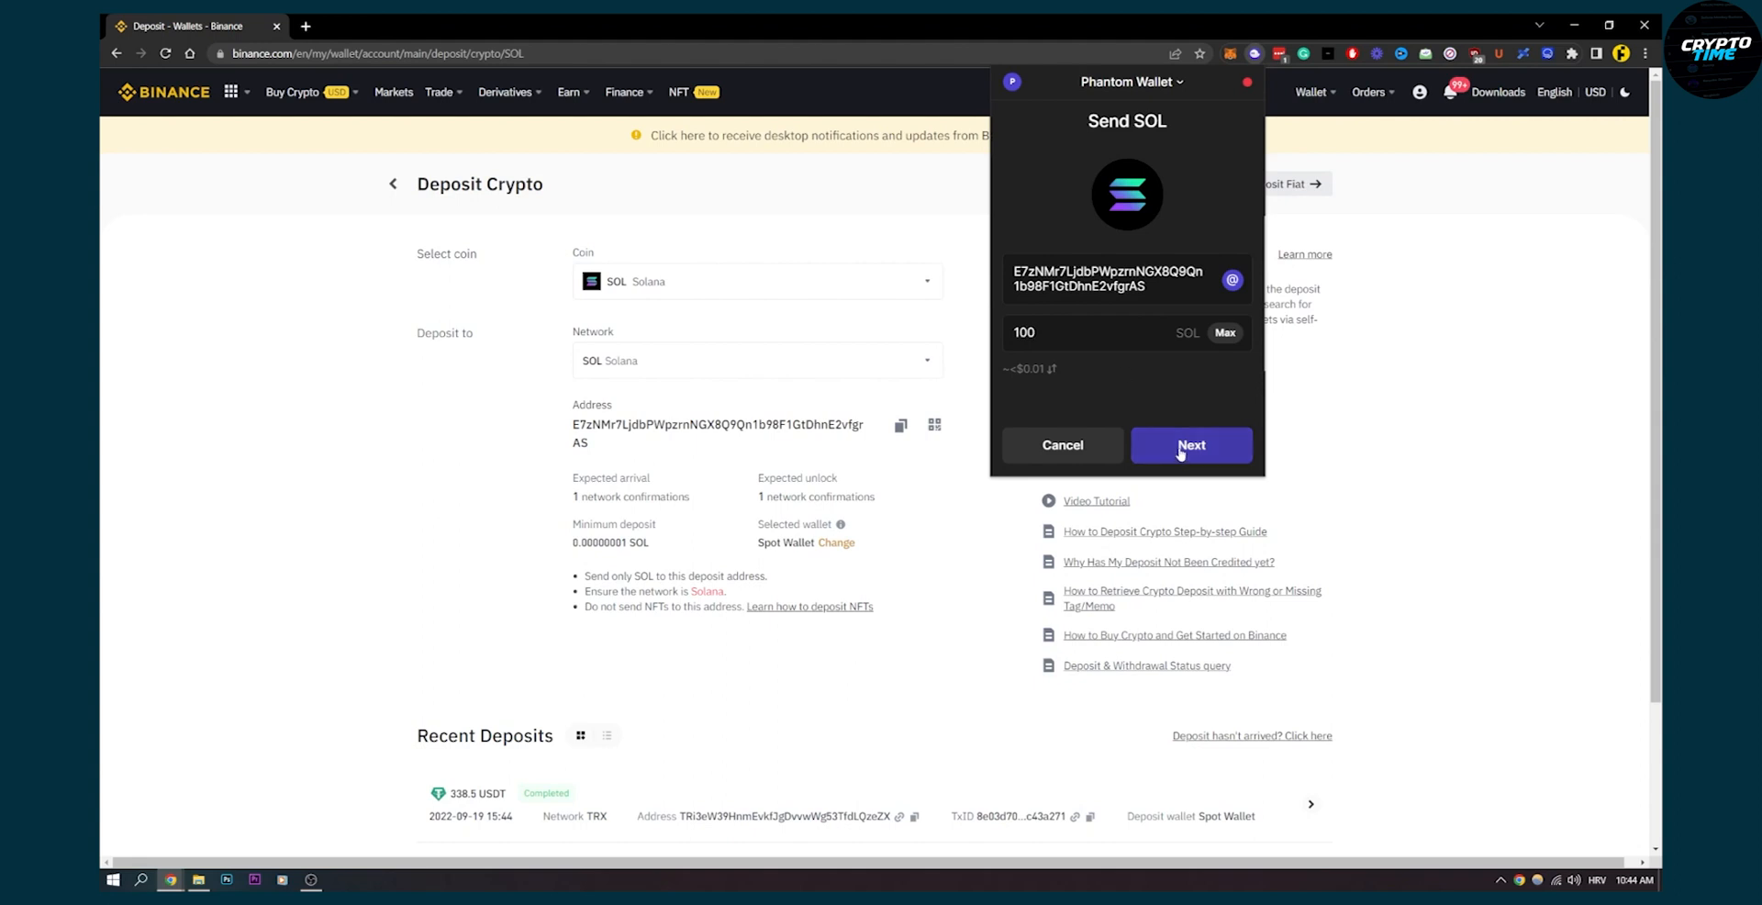
left_click(1190, 444)
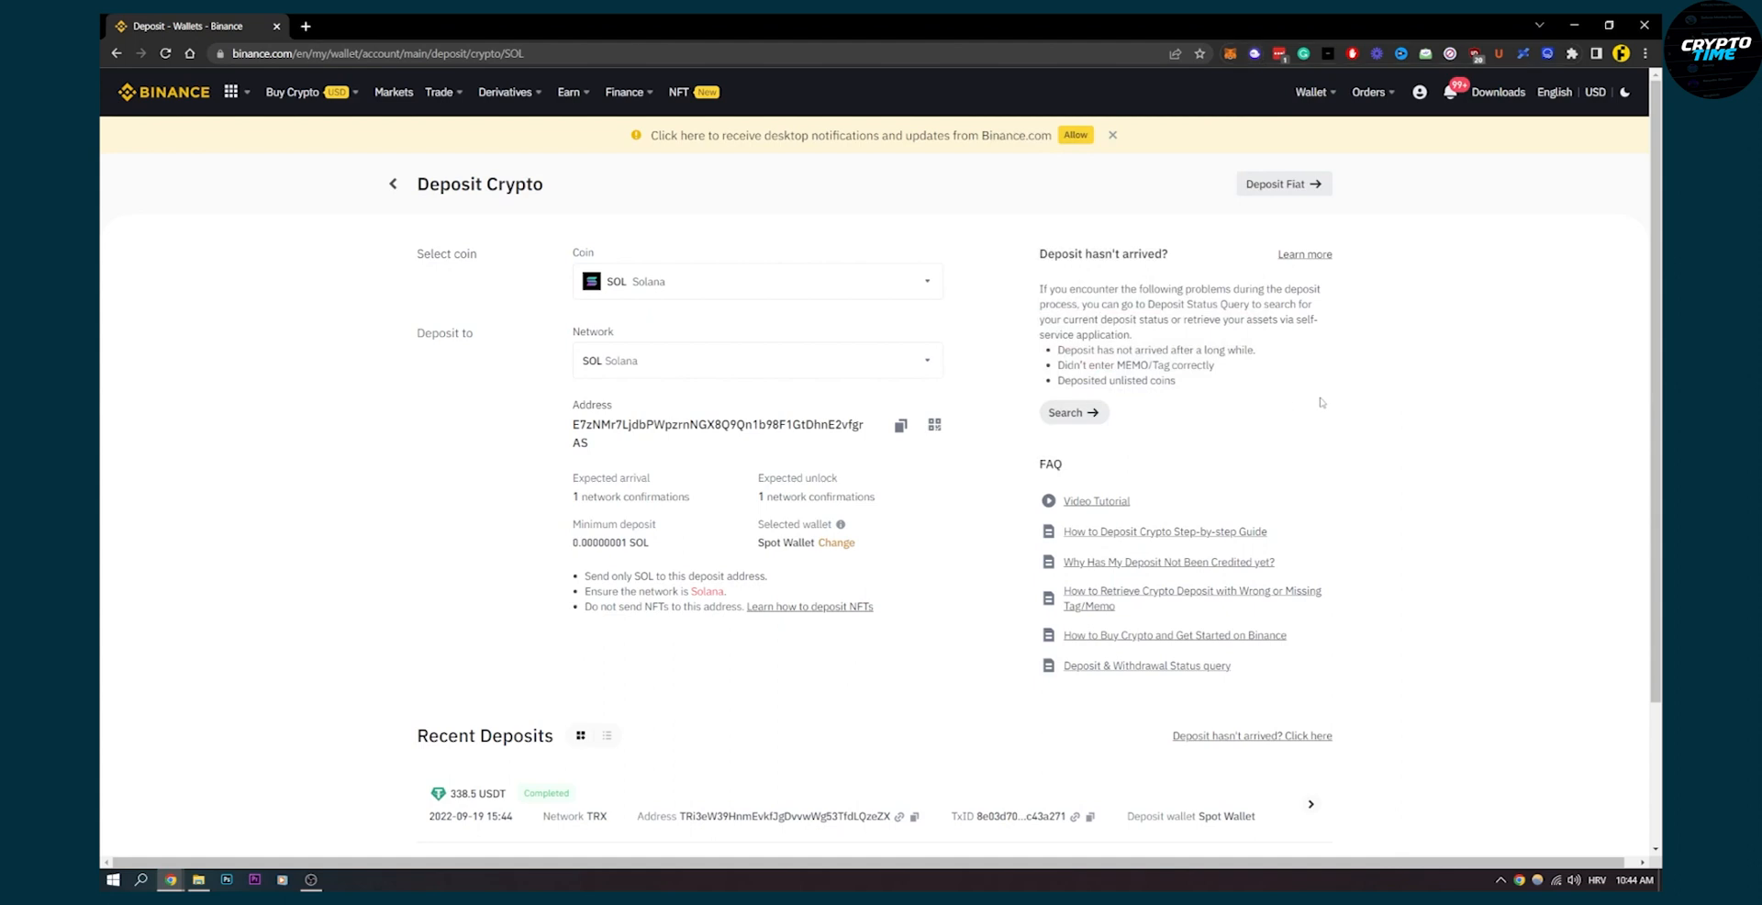
mouse_move(1324, 404)
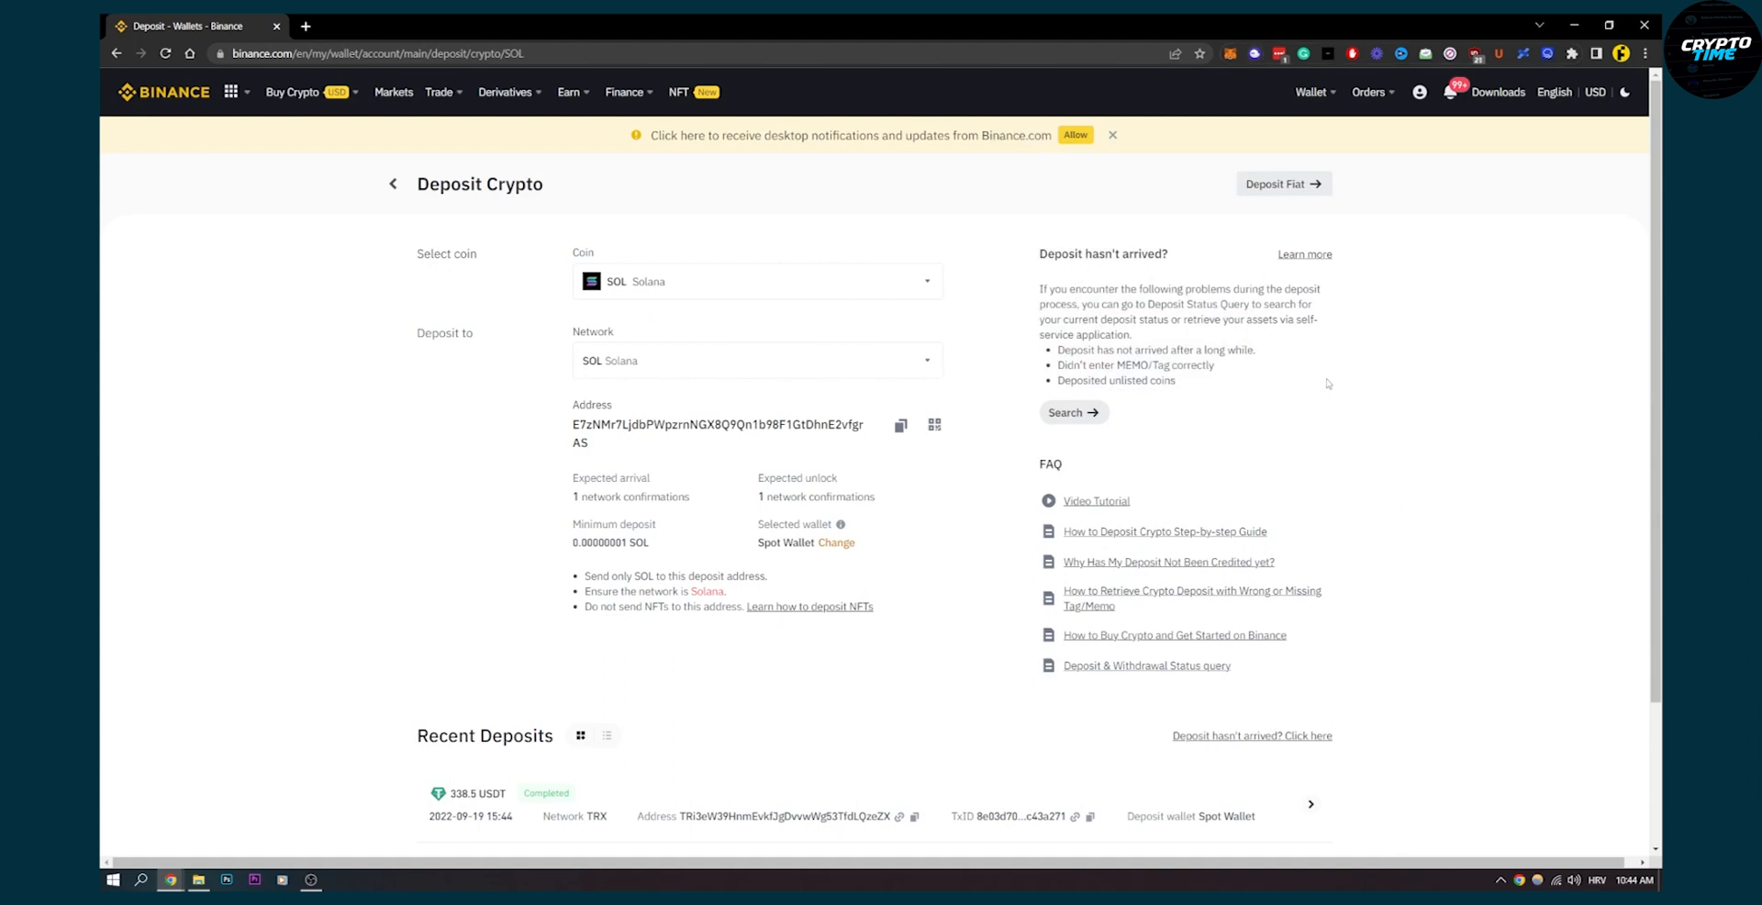